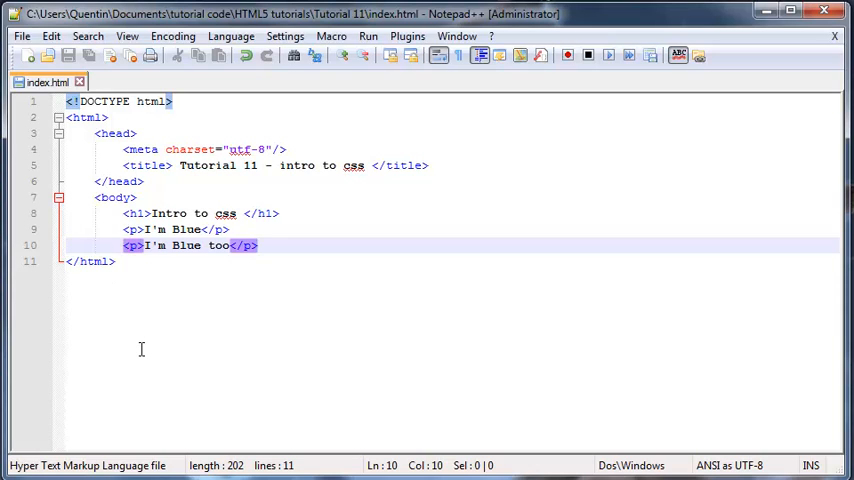
mouse_move(114, 213)
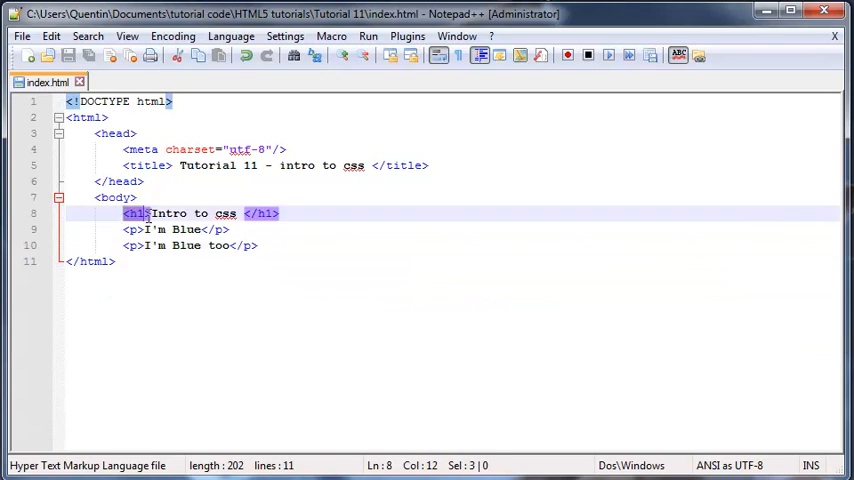
Step: Preview the unstyled index.html in Firefox, then return to the Notepad++ source
left_click(185, 229)
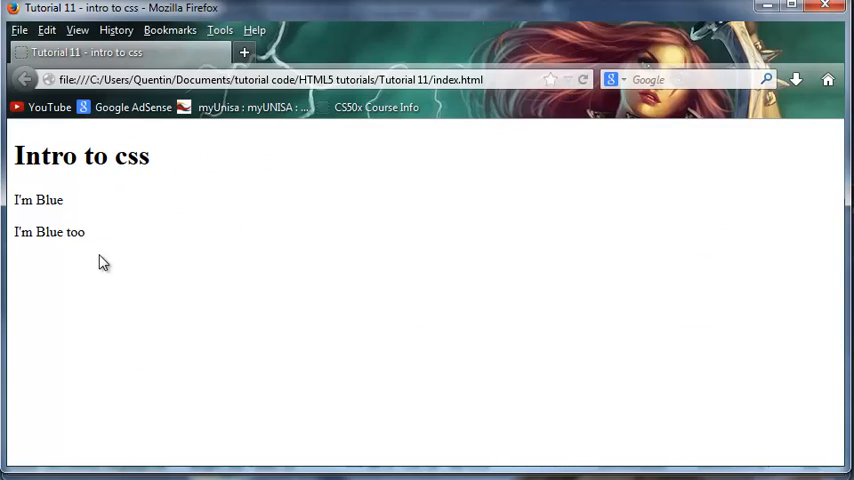
left_click_drag(14, 200, 86, 232)
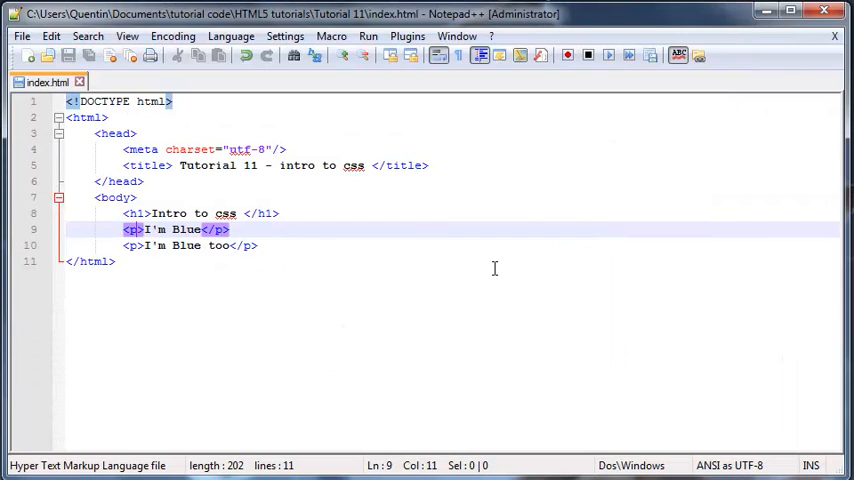
Step: Add style="color:blue" to the first paragraph's <p> tag
type("style")
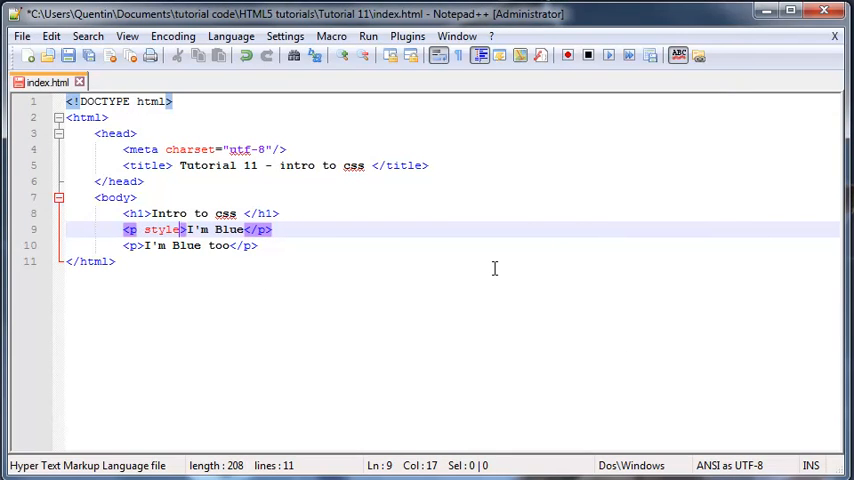
type("=\"\"")
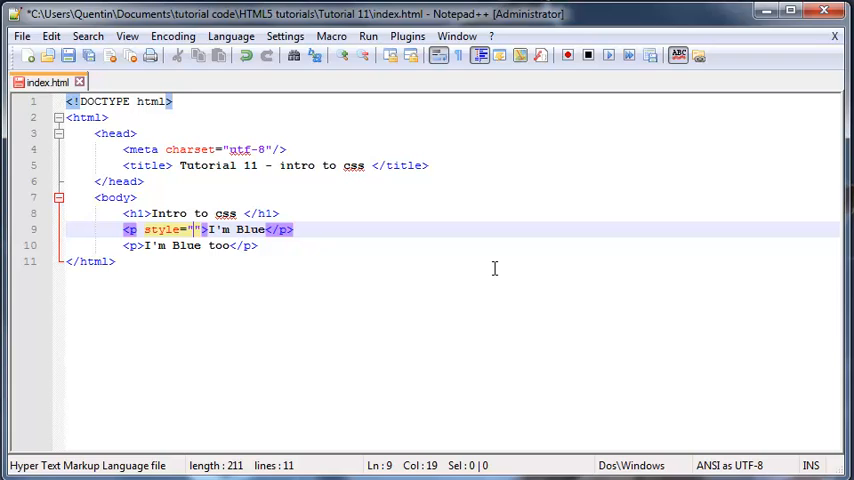
type("c")
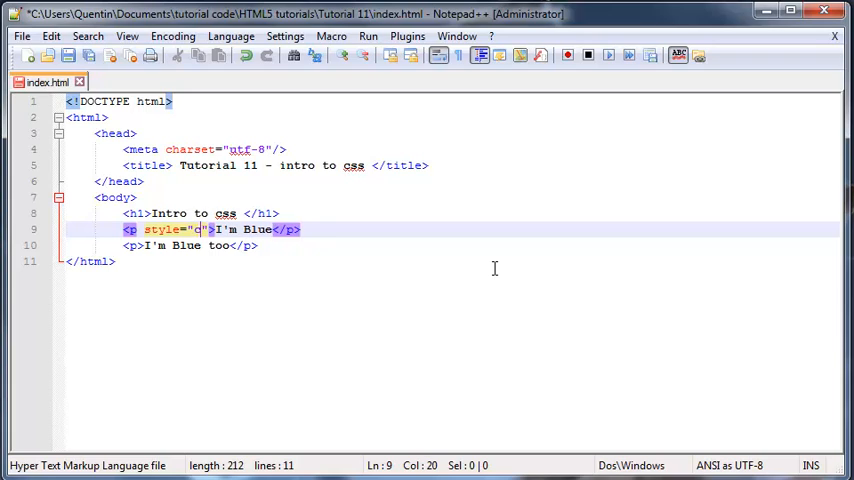
type("color")
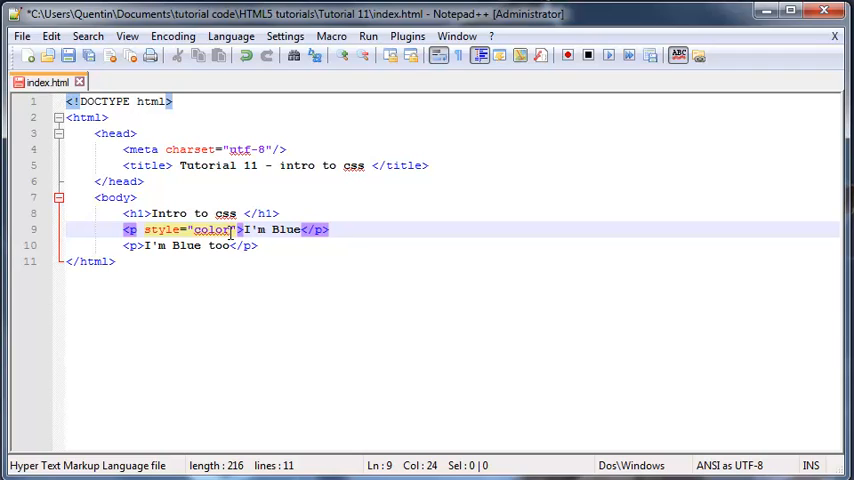
double_click(211, 229)
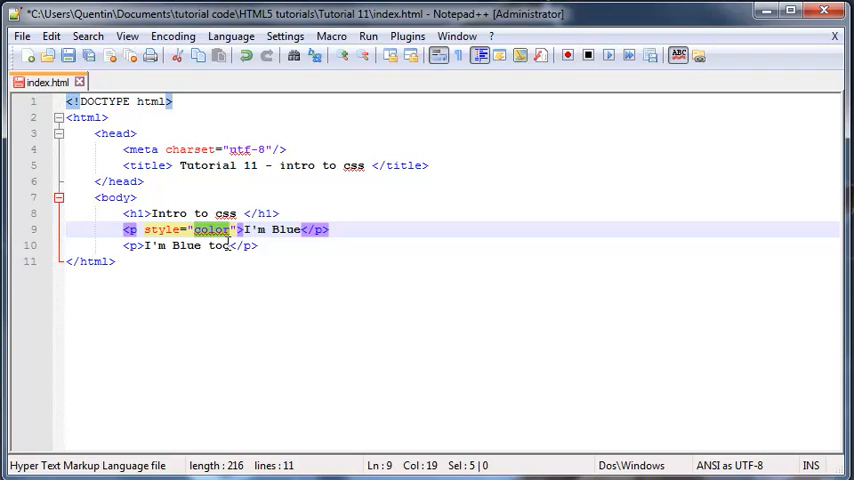
left_click(300, 229)
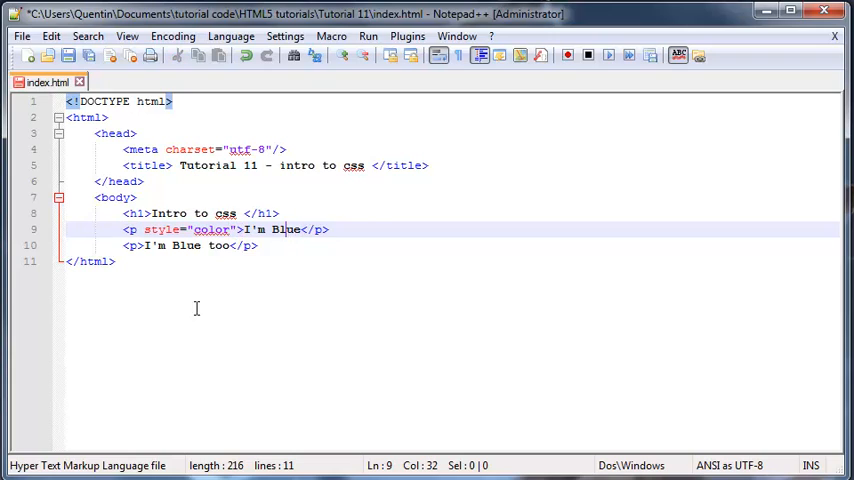
left_click(262, 229)
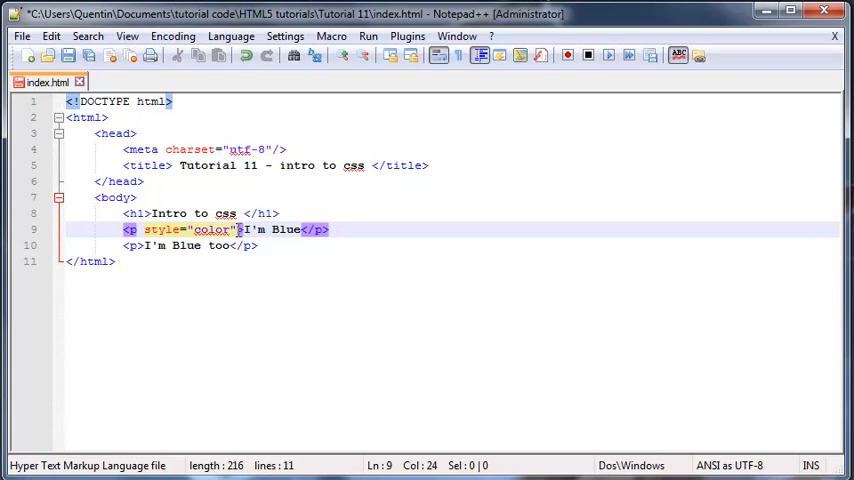
double_click(211, 229)
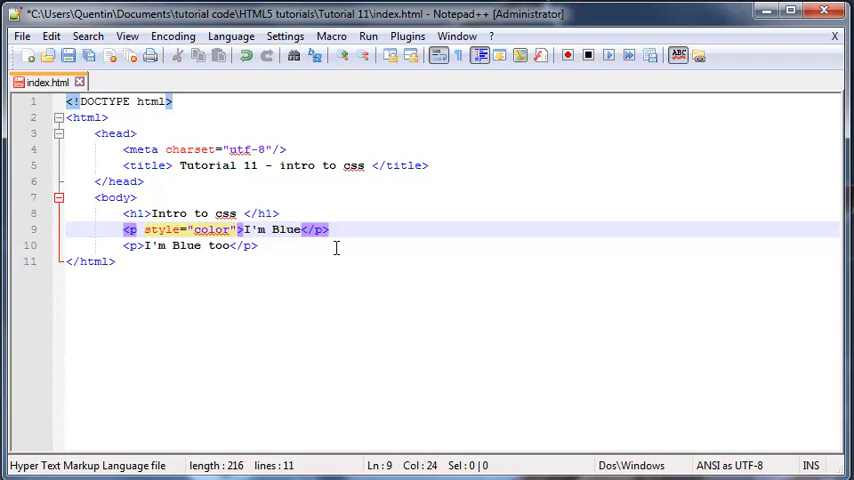
type(":")
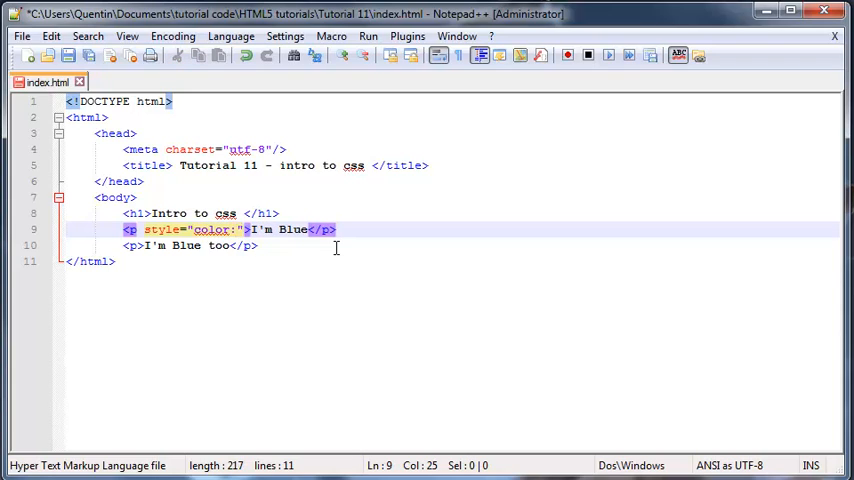
type("blue")
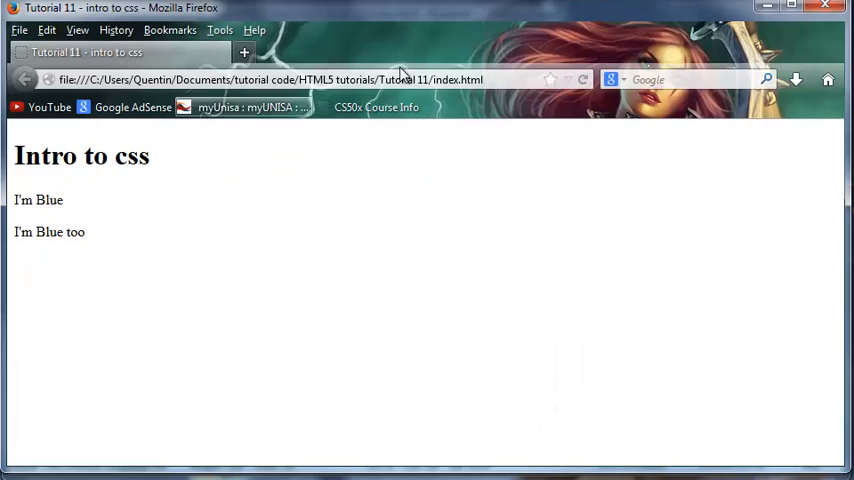
Step: Reload index.html in Firefox so "I'm Blue" shows in blue
left_click(584, 80)
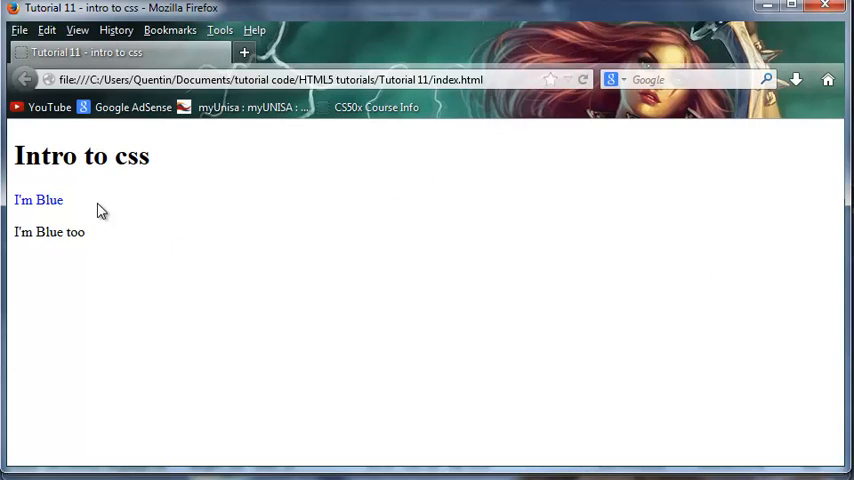
double_click(38, 199)
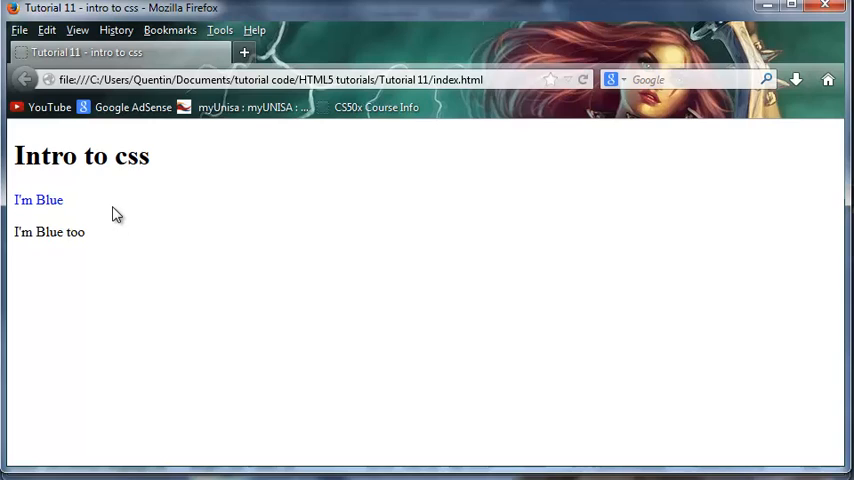
mouse_move(204, 249)
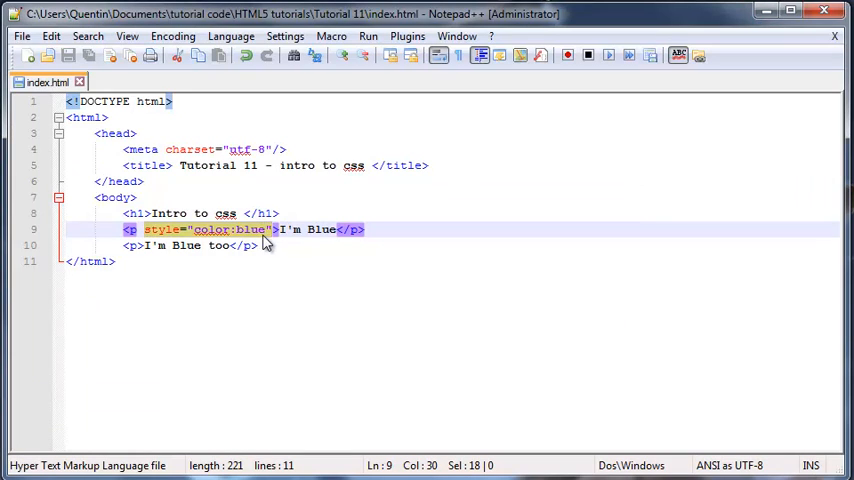
Step: Insert style="color:blue" into the second paragraph's <p> tag
type("style=\"color:blue\"")
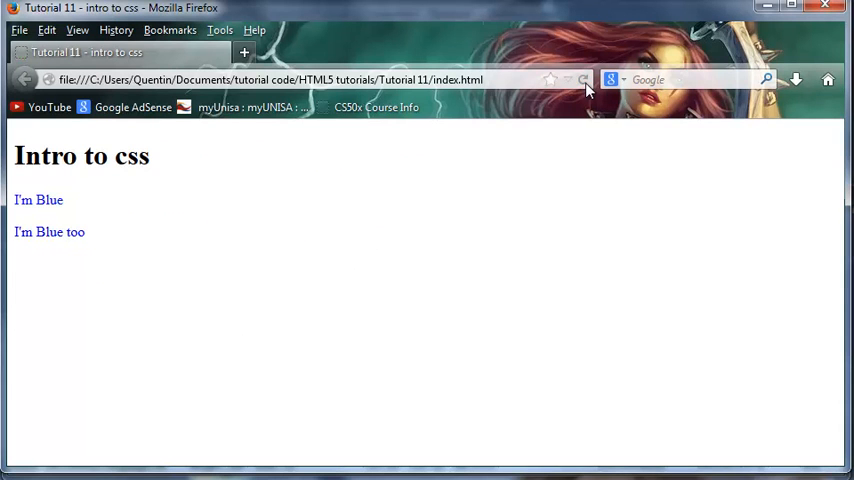
left_click_drag(14, 199, 85, 231)
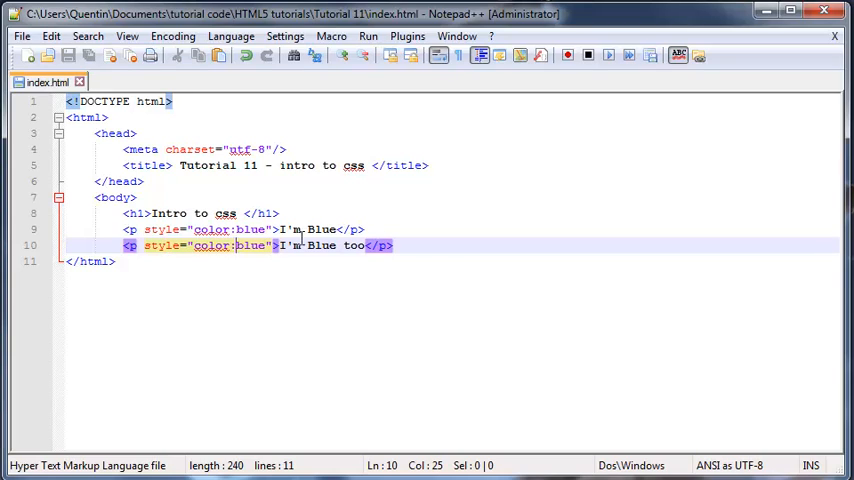
mouse_move(268, 300)
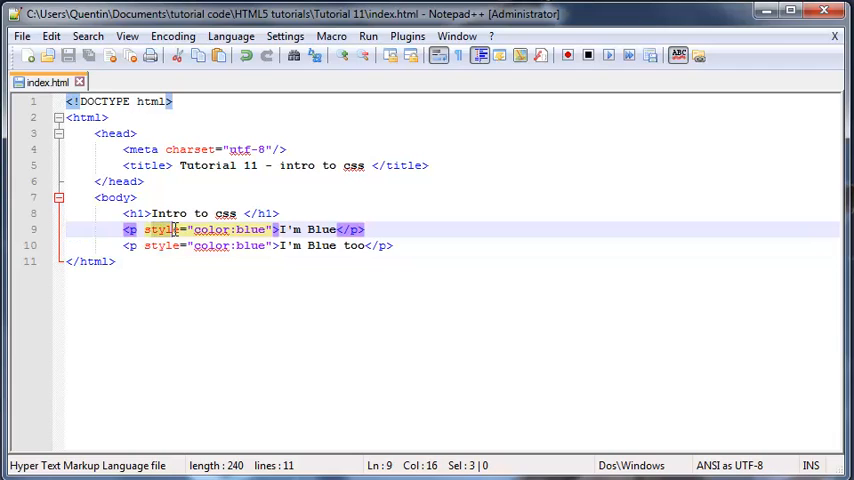
Step: Delete the inline color:blue style attributes from the paragraph tags
left_click(282, 246)
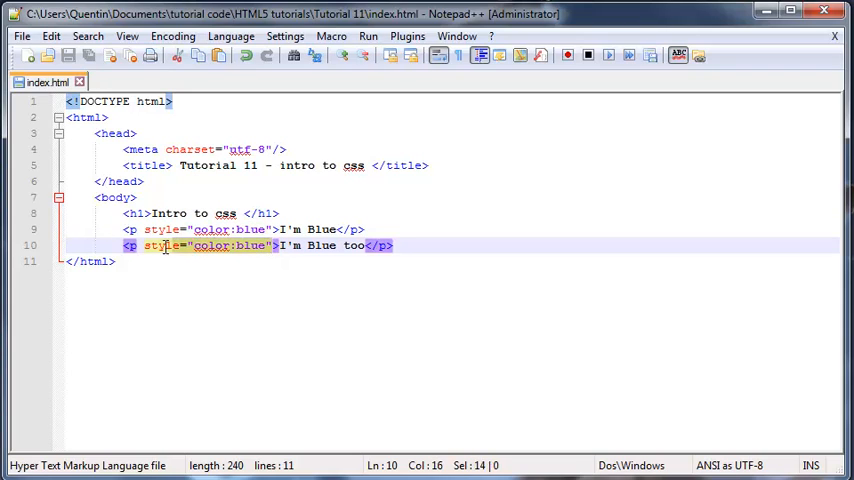
key("Delete")
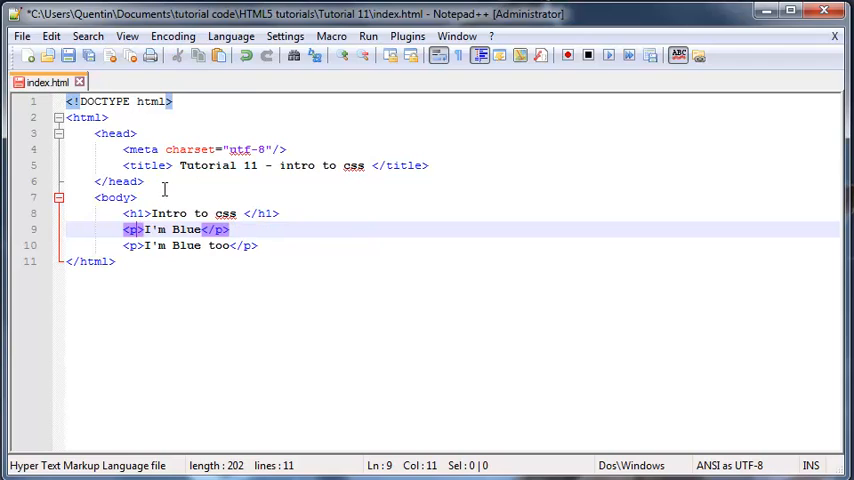
mouse_move(449, 175)
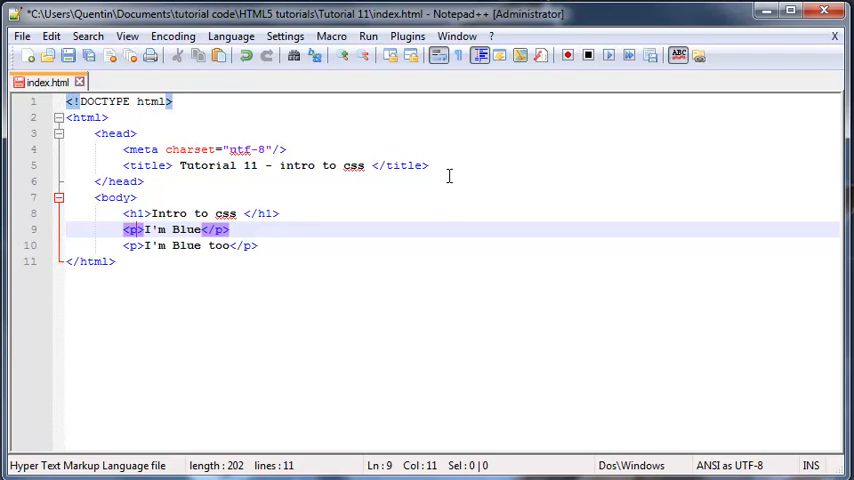
mouse_move(445, 165)
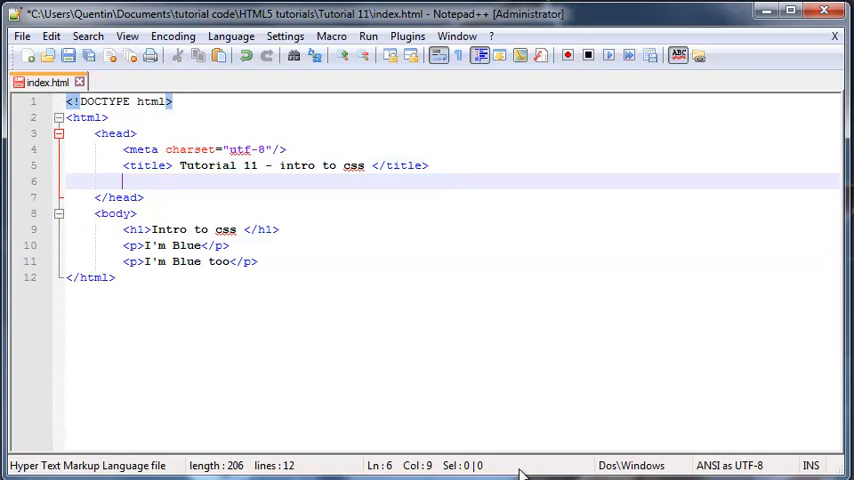
Step: Add opening and closing style tags in the page head
type("<styl>")
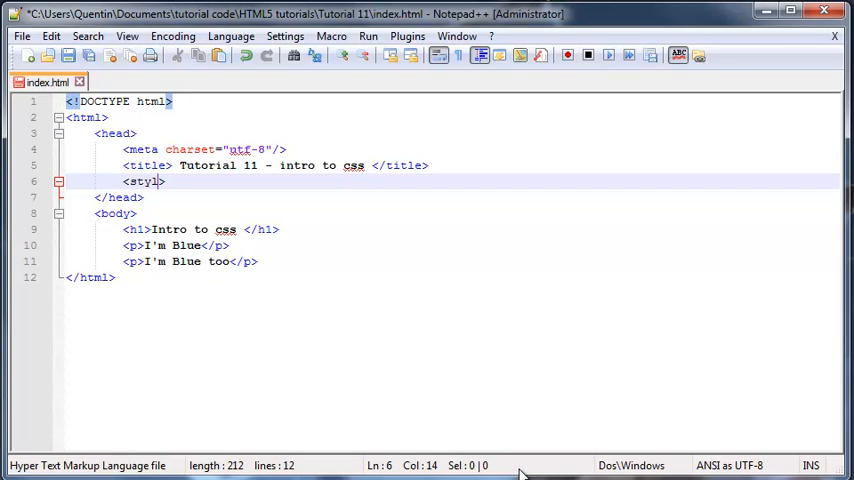
type("e")
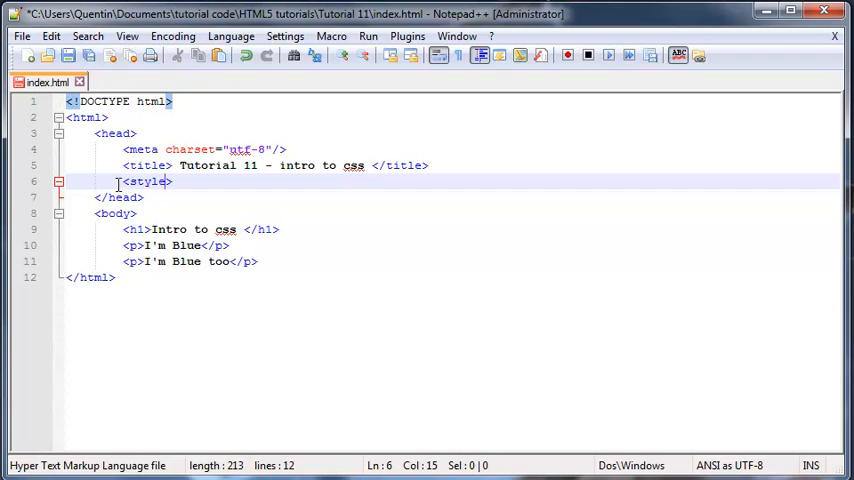
left_click(116, 133)
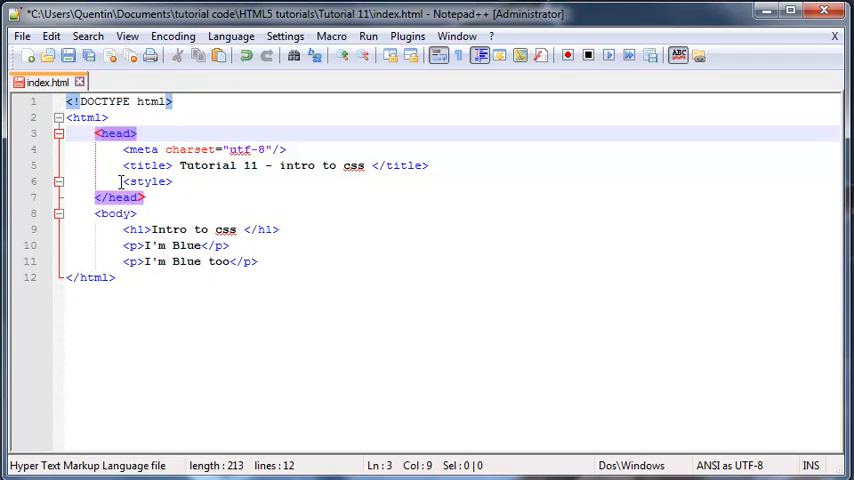
key("enter")
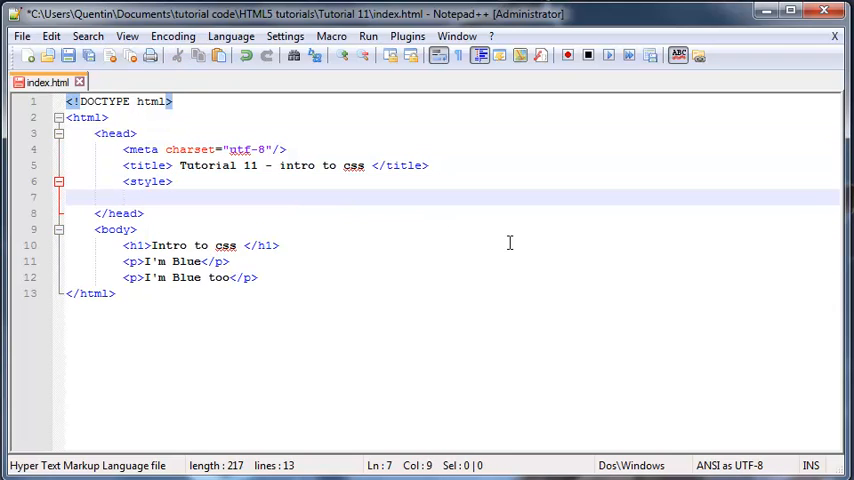
type("</sy")
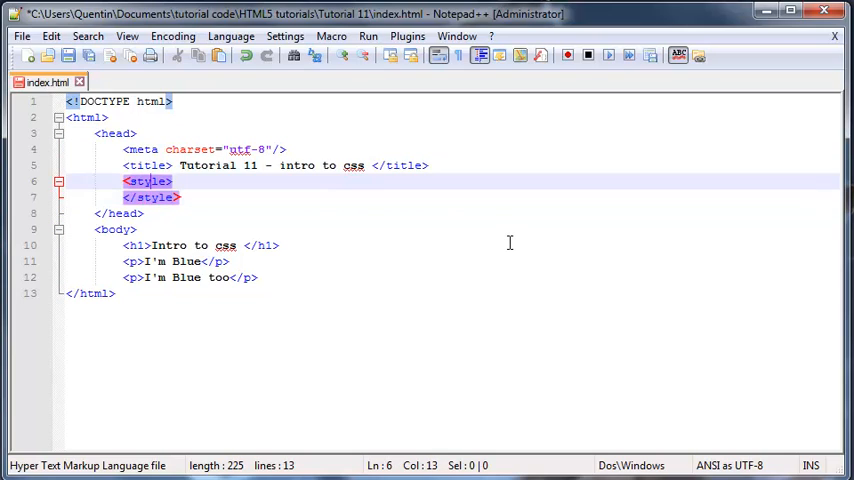
Step: Give the style tag type="text/css" and place the cursor inside the block
type("type")
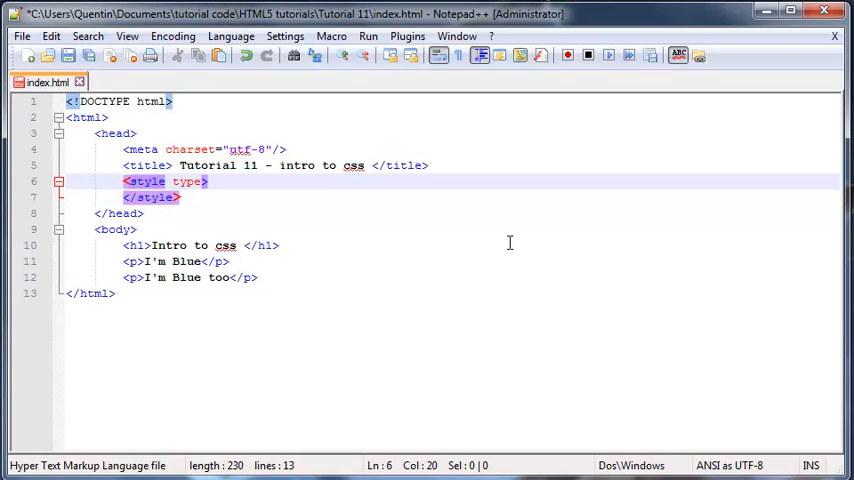
type("\"\"")
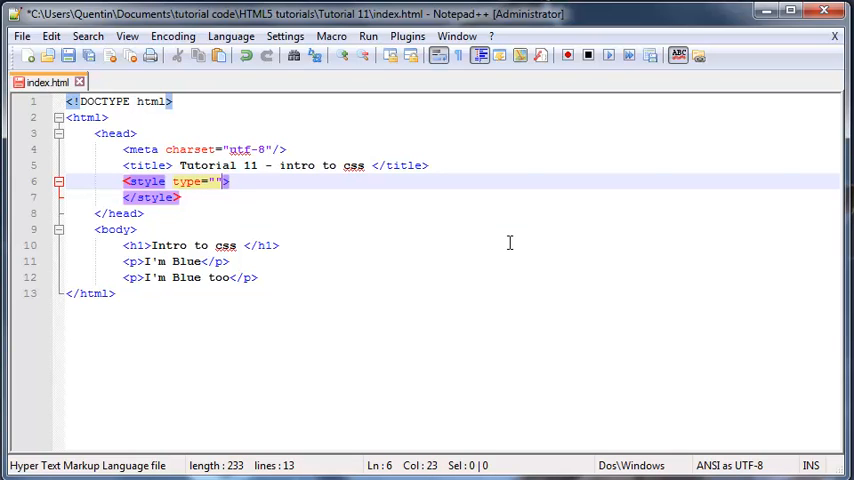
type("tex")
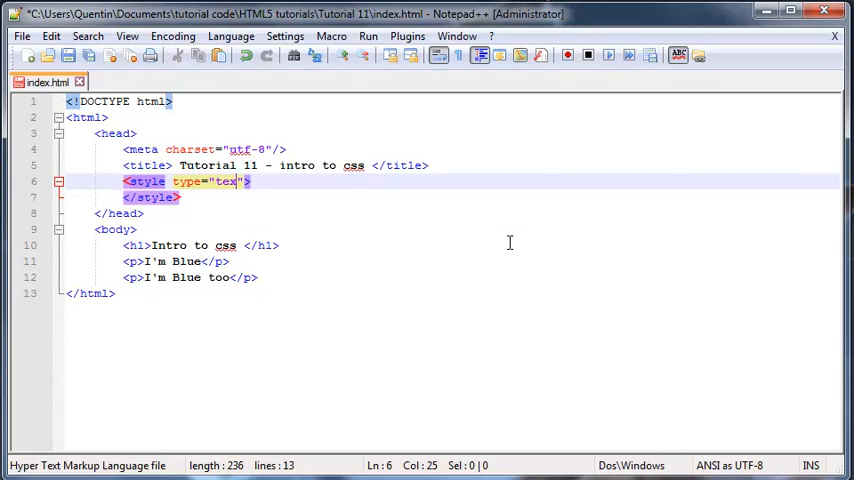
type("t/s")
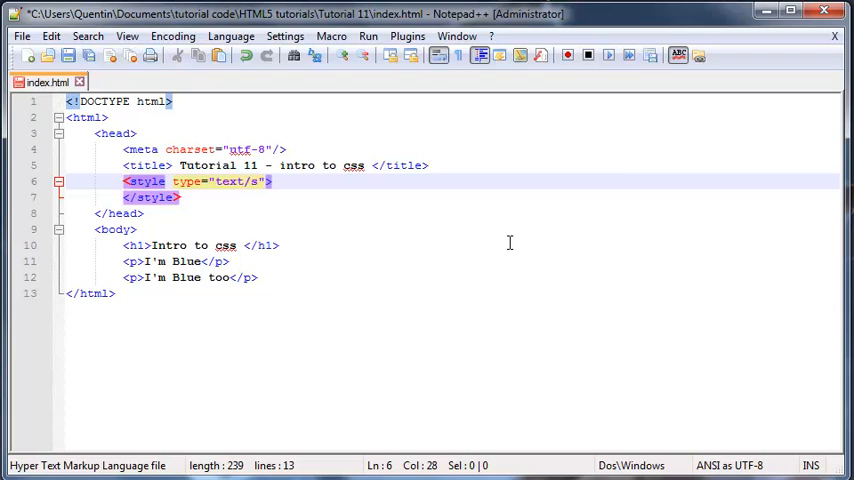
type("ss")
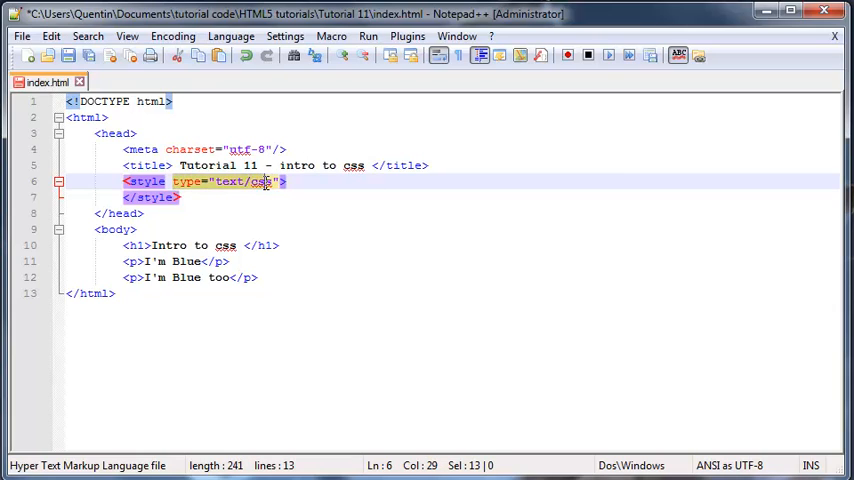
key("shift+Right")
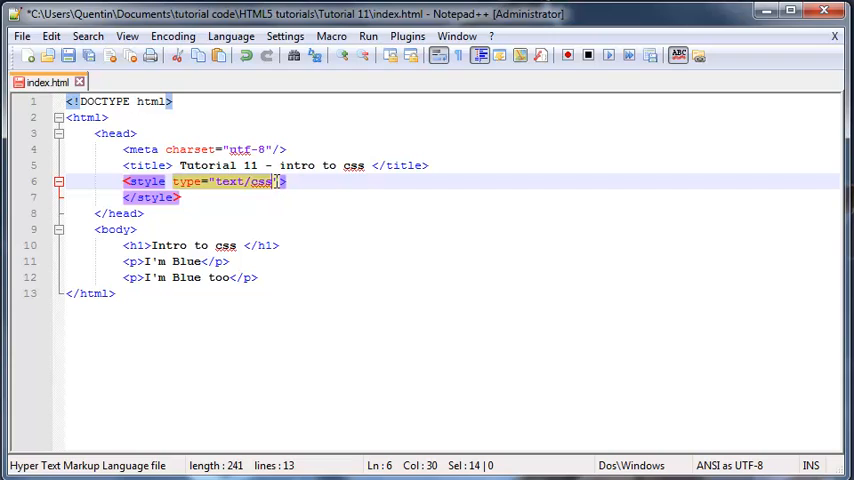
left_click(285, 181)
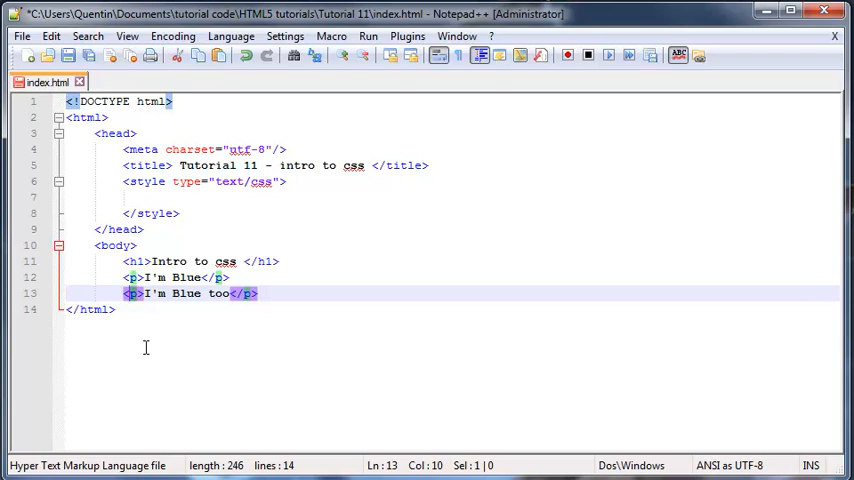
Step: Write color:blue; inside the p rule in the style block
left_click(160, 197)
type("p{")
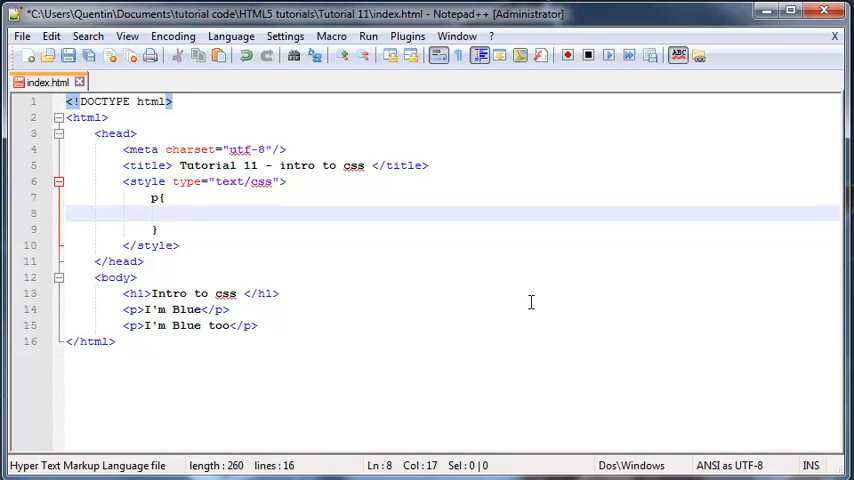
type("colo")
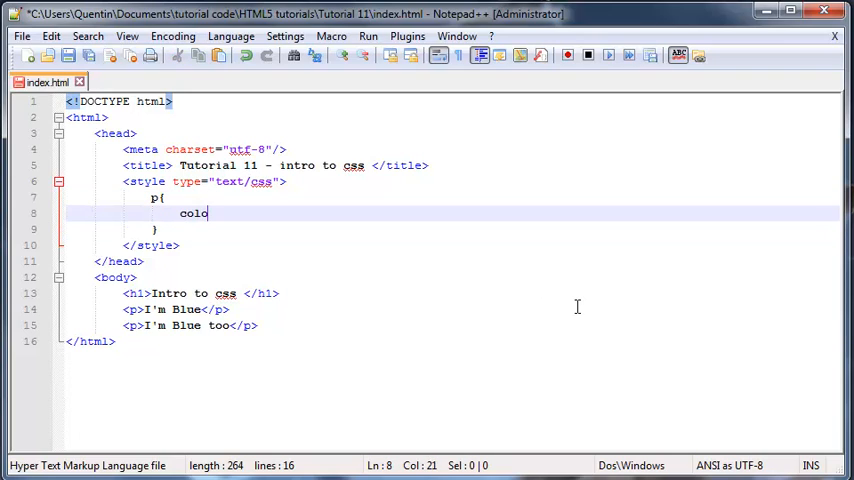
type("r")
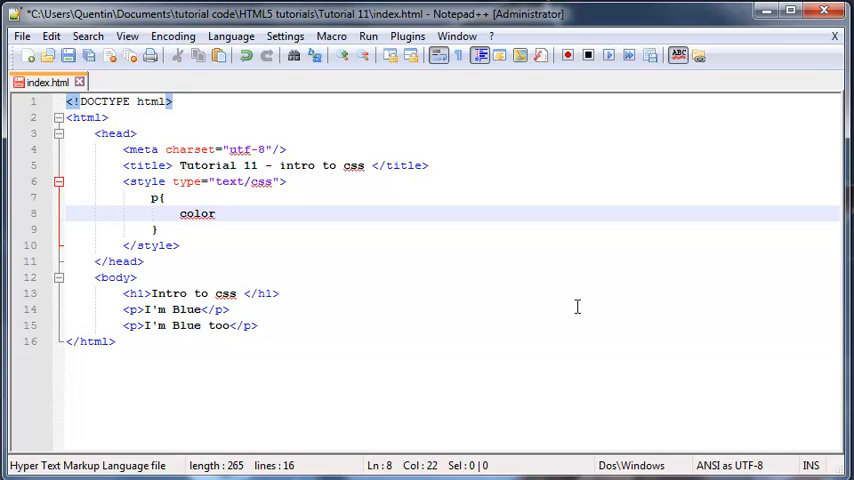
type(":")
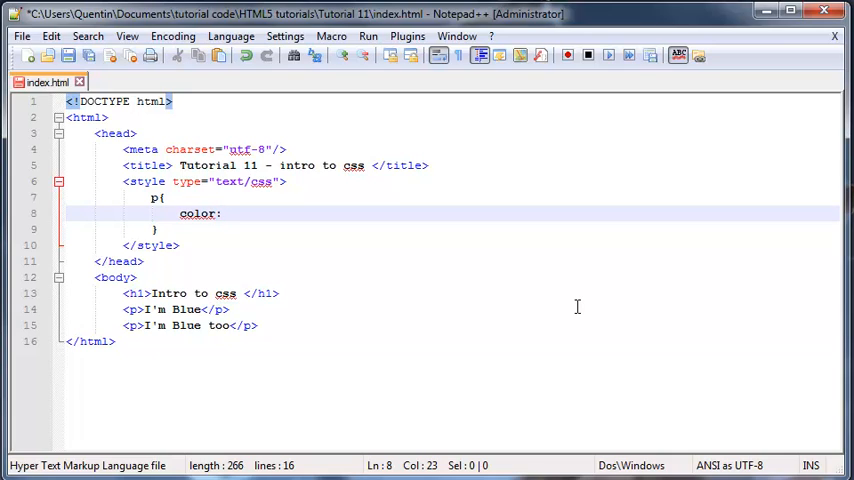
type("blue")
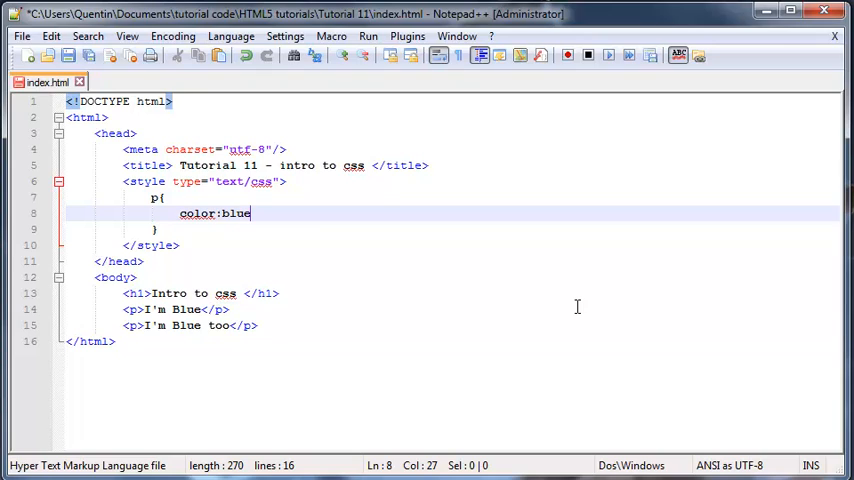
type(";")
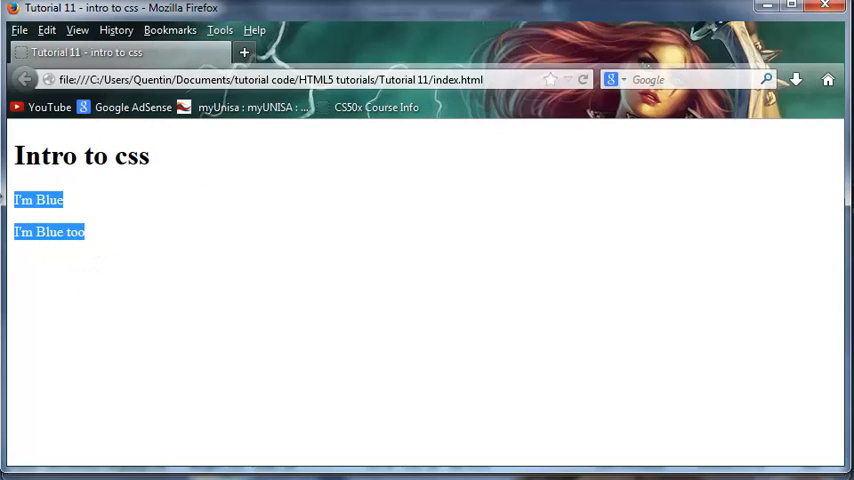
mouse_move(456, 235)
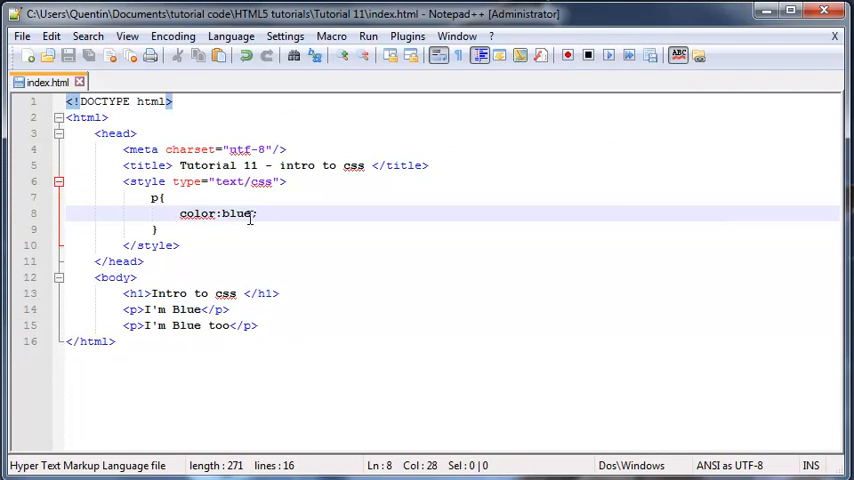
Step: Change the p rule's color value from blue to red
type("red")
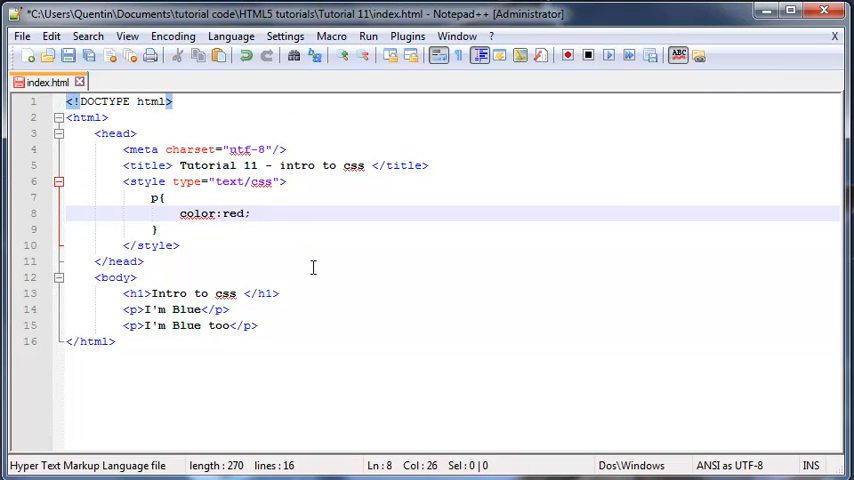
left_click(225, 213)
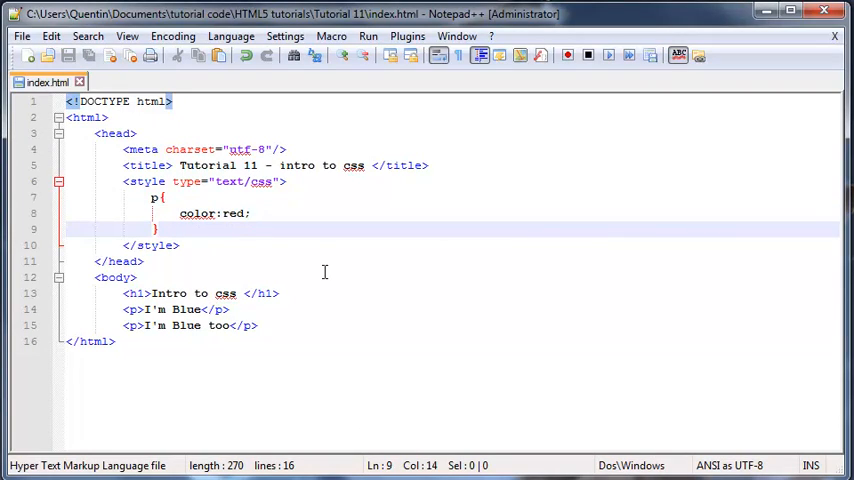
Step: Add an h1 rule with background-color:yellow; below the p rule
key("Enter")
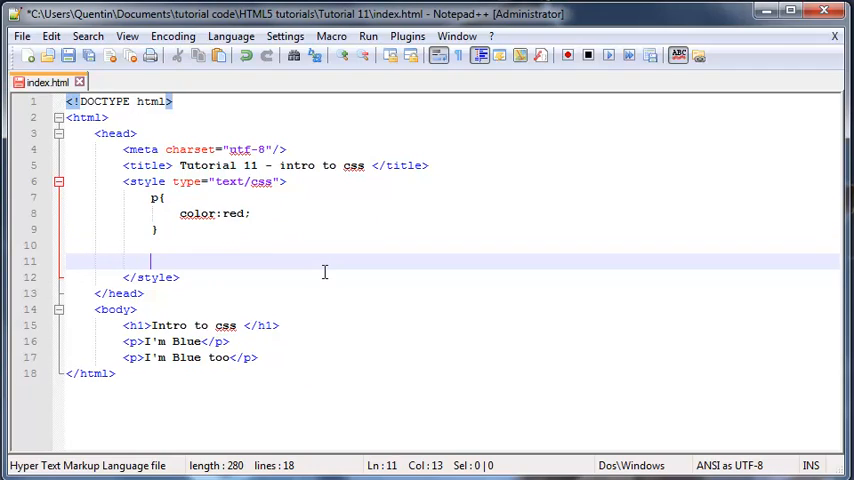
type("h1")
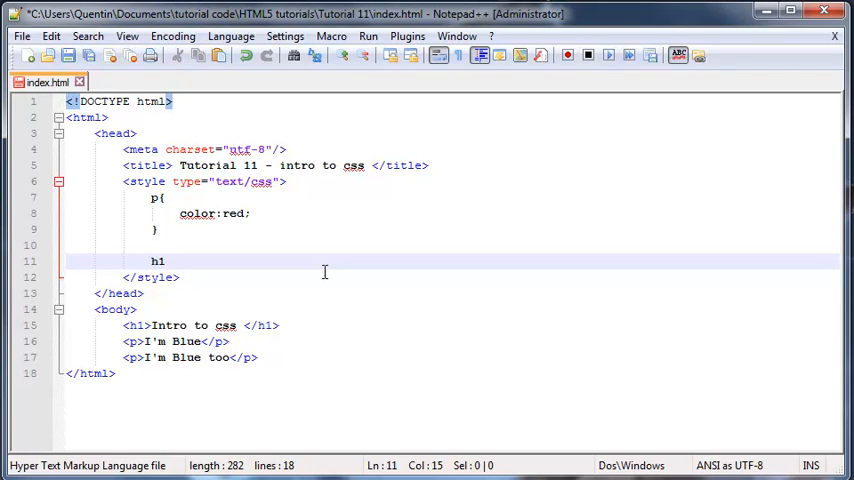
type("{")
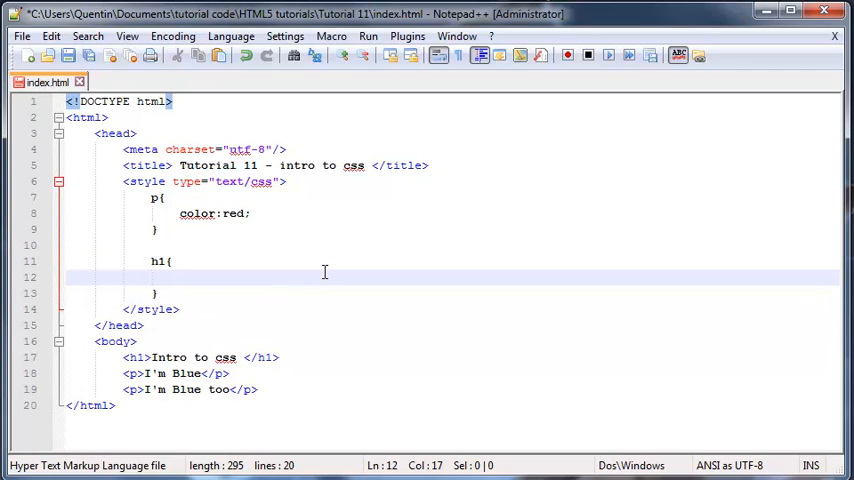
type("backg")
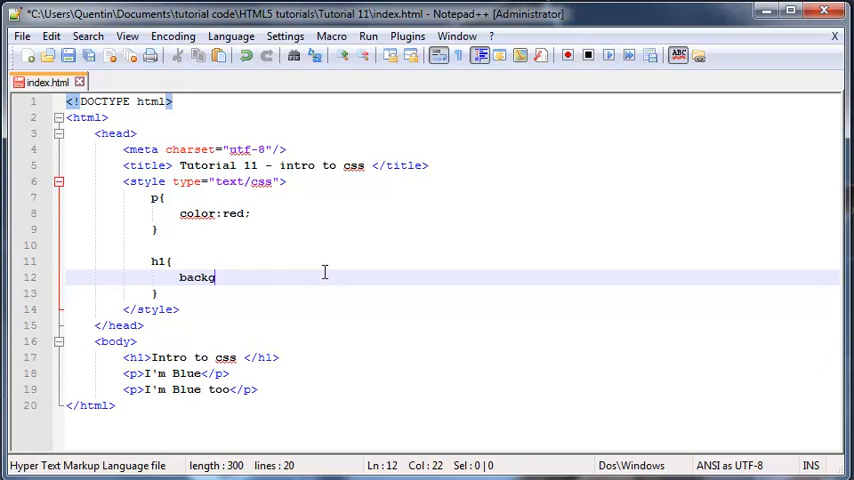
type("round")
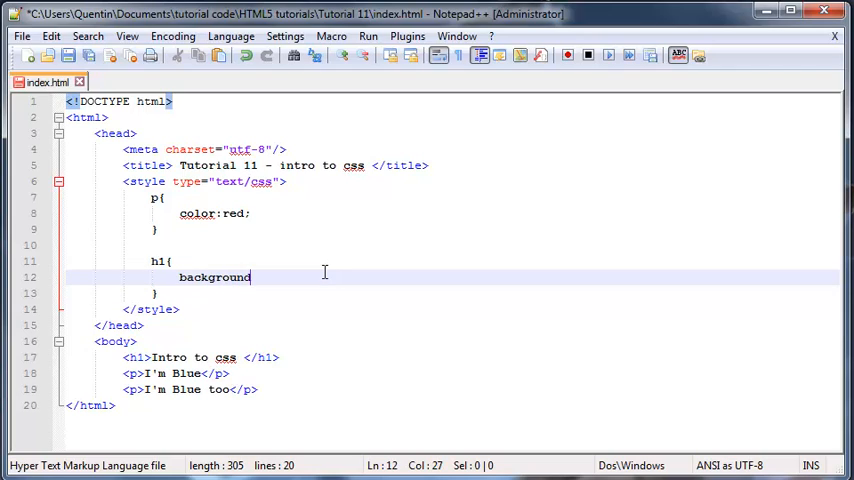
type("-color:")
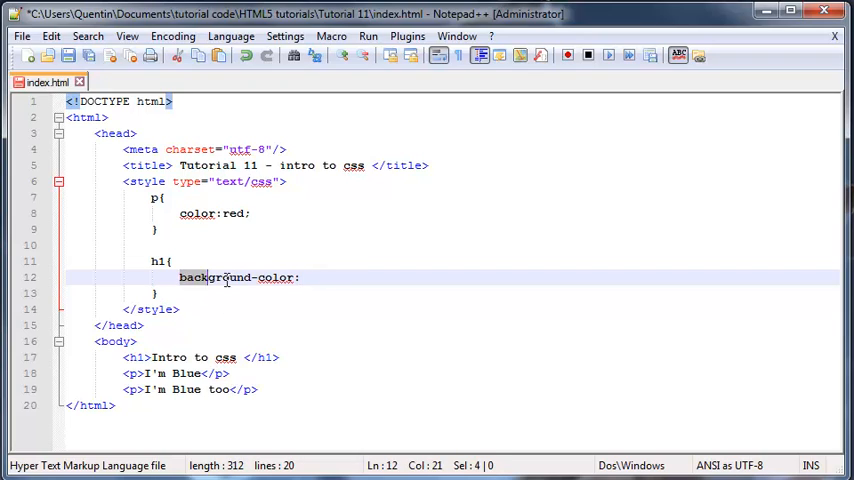
left_click(434, 277)
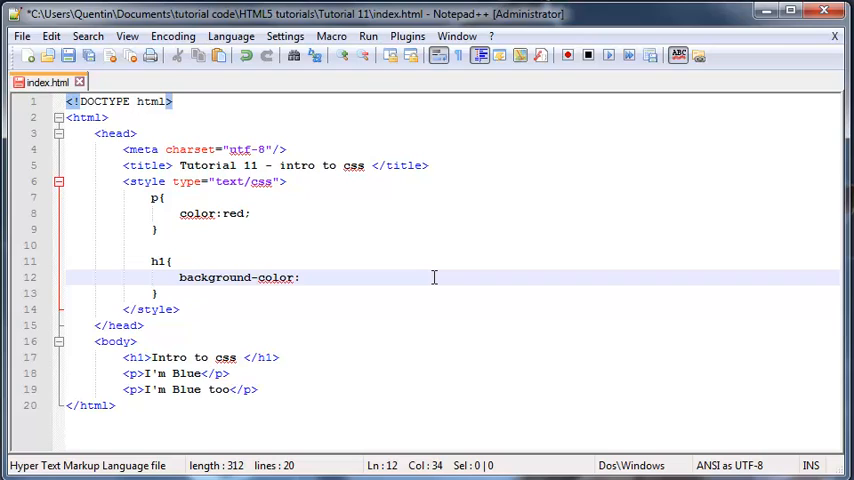
type("yw")
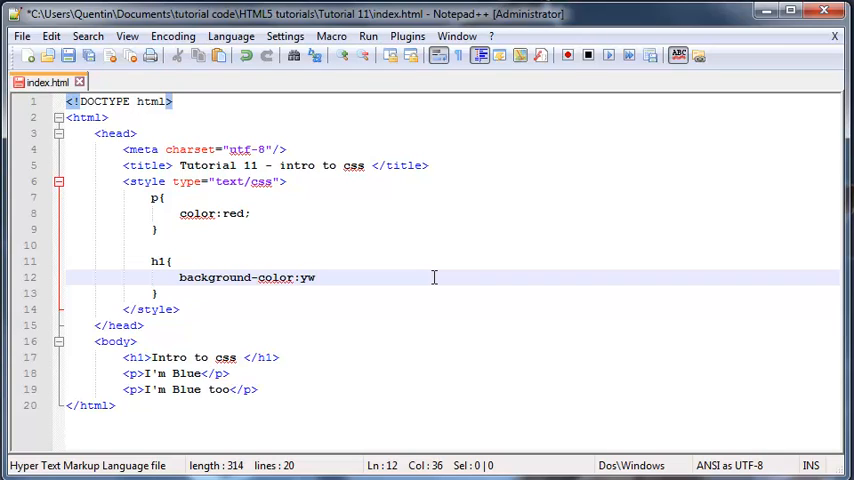
type("ellow")
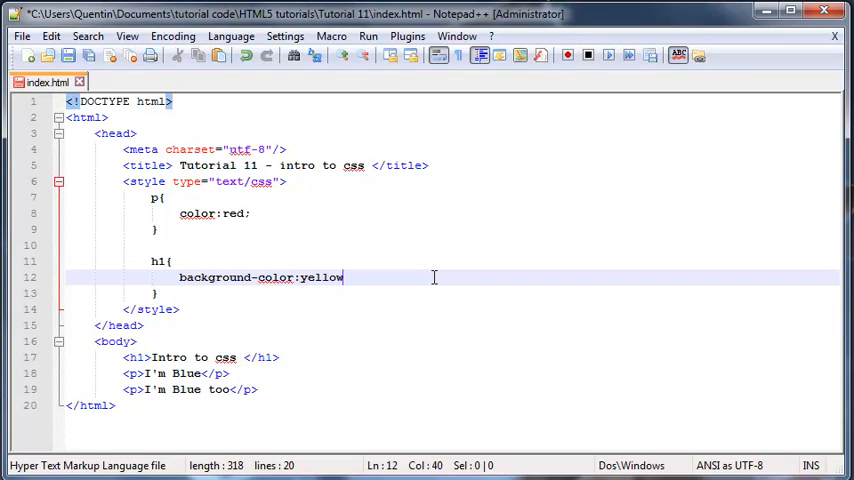
type(";")
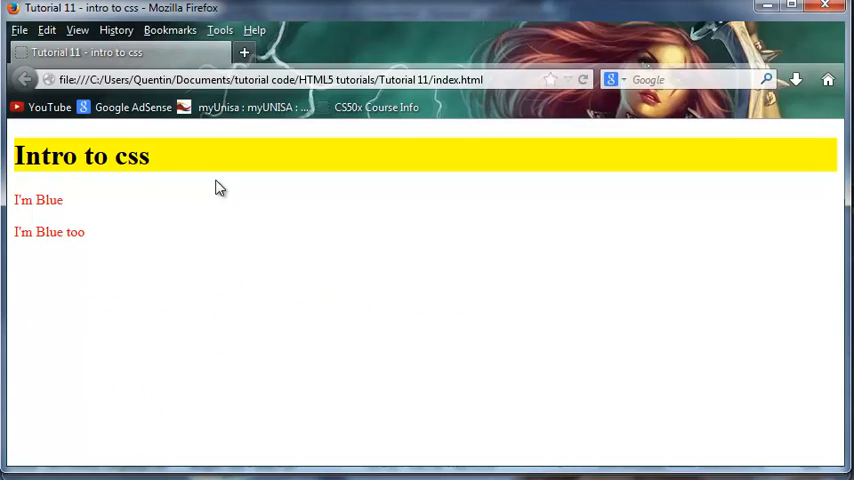
mouse_move(744, 177)
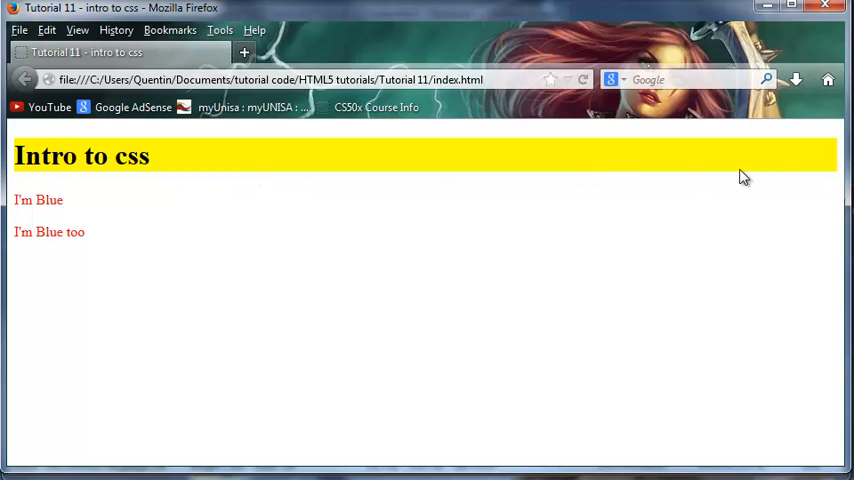
mouse_move(657, 160)
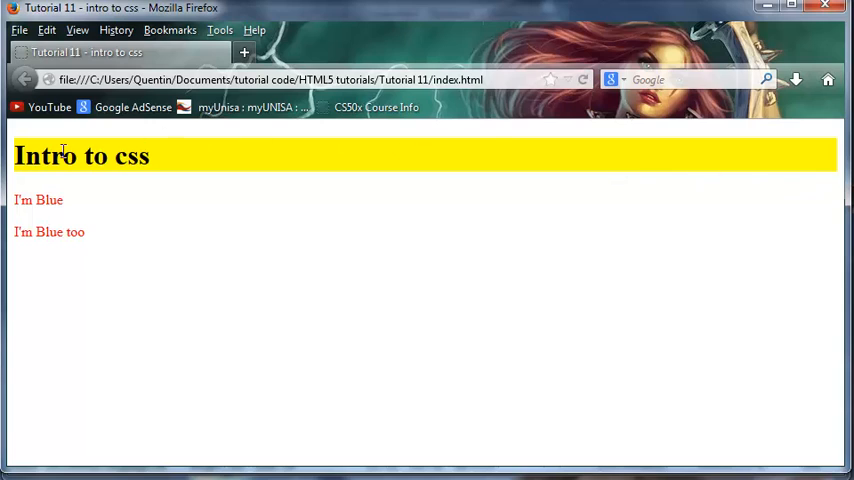
mouse_move(172, 198)
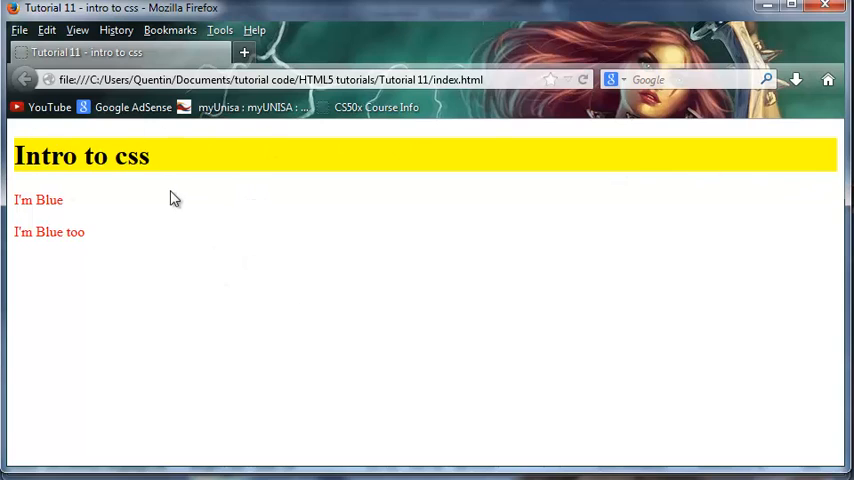
Step: Reload Firefox to show the yellow heading band and red paragraphs
double_click(80, 155)
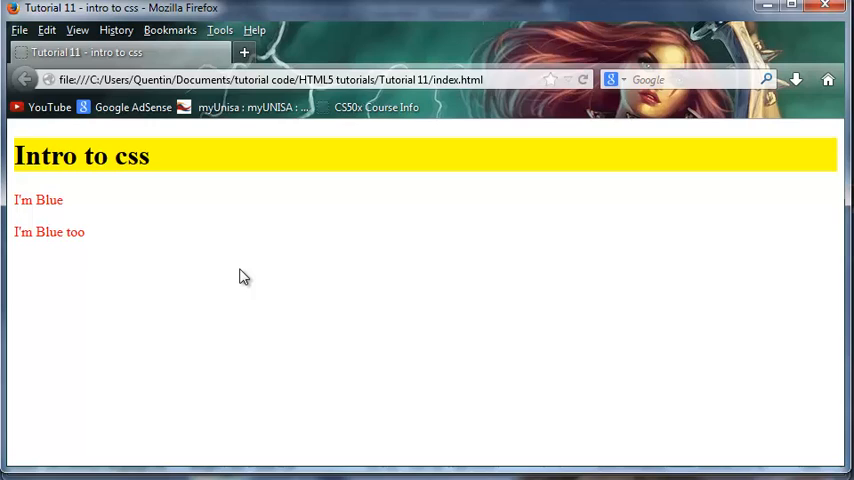
mouse_move(700, 70)
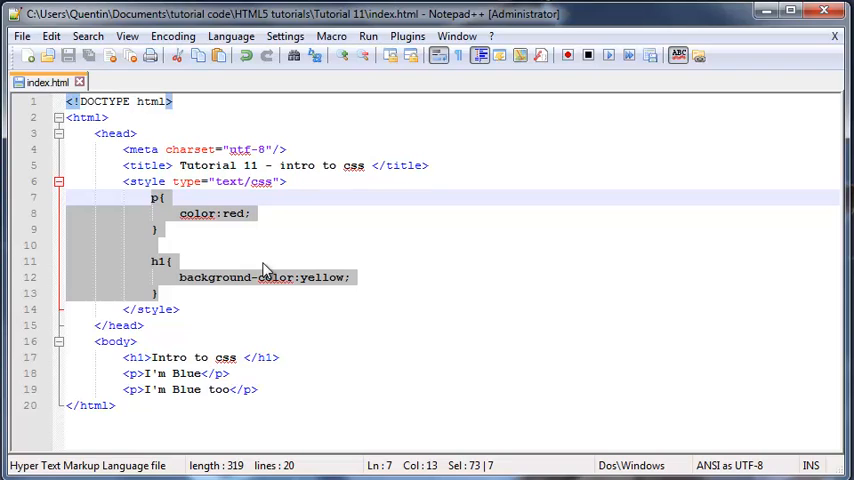
mouse_move(253, 267)
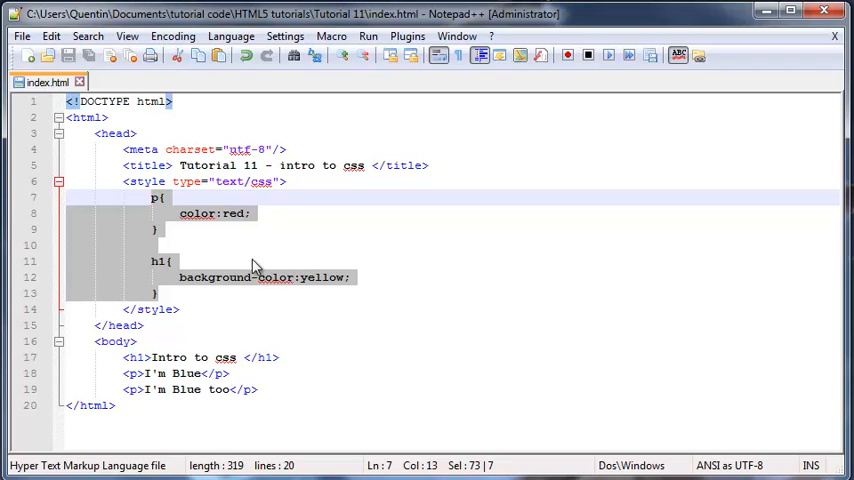
mouse_move(245, 258)
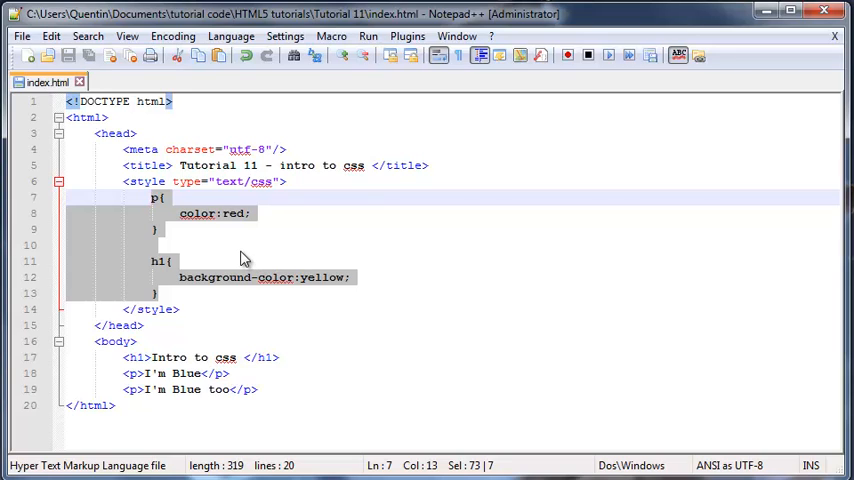
mouse_move(152, 232)
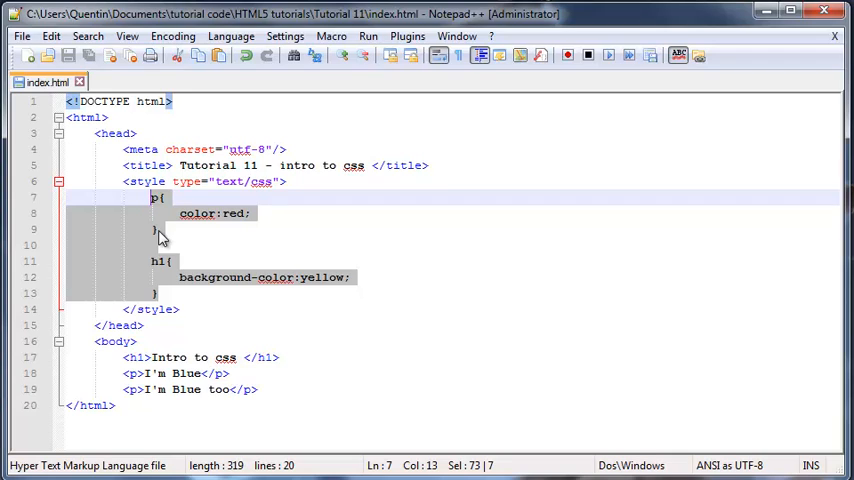
mouse_move(314, 357)
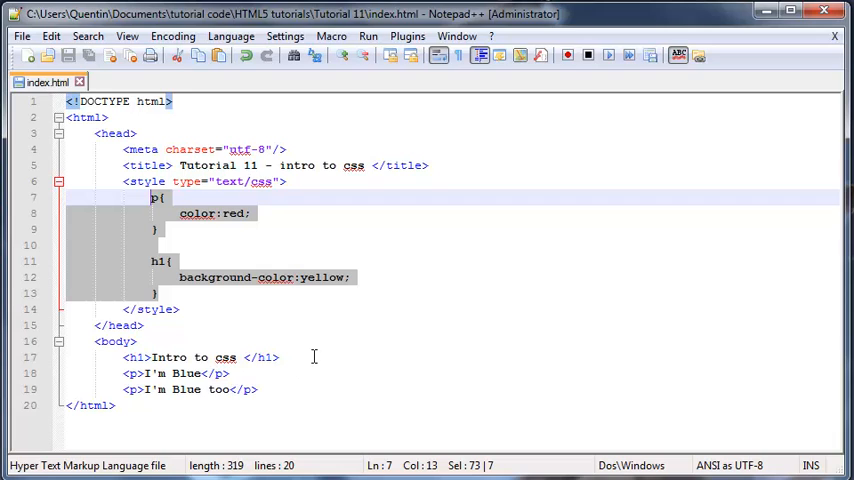